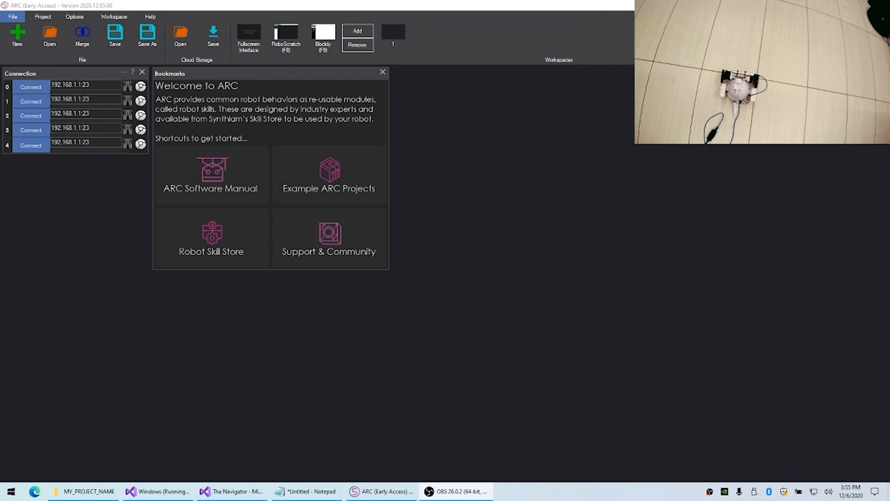
mouse_move(395, 291)
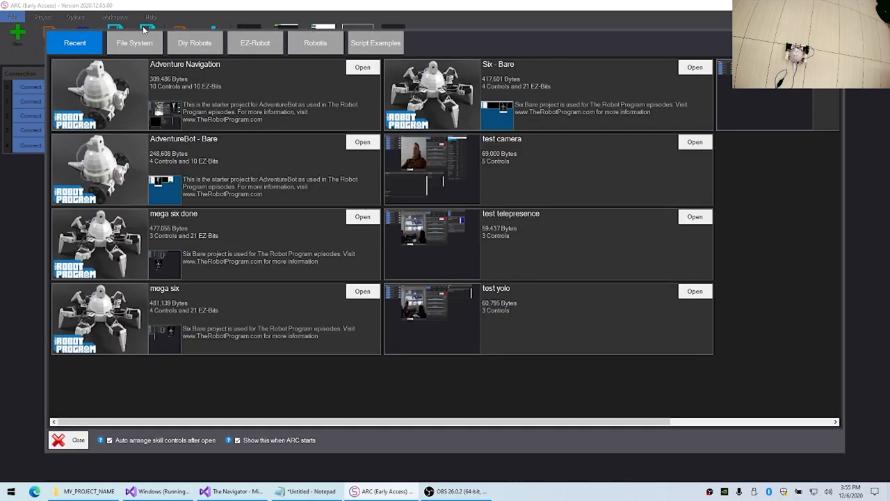
Step: Open the AdventureBot bare project, add a Camera skill and start its live video feed
left_click(362, 67)
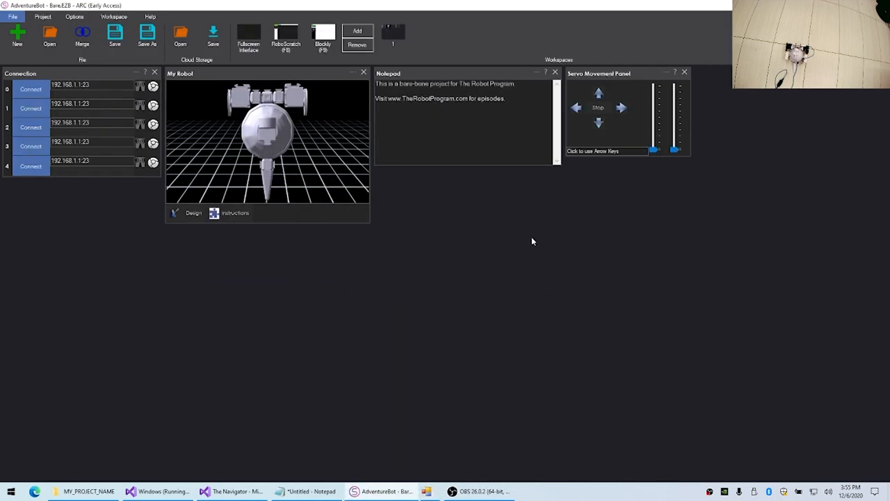
left_click(555, 73)
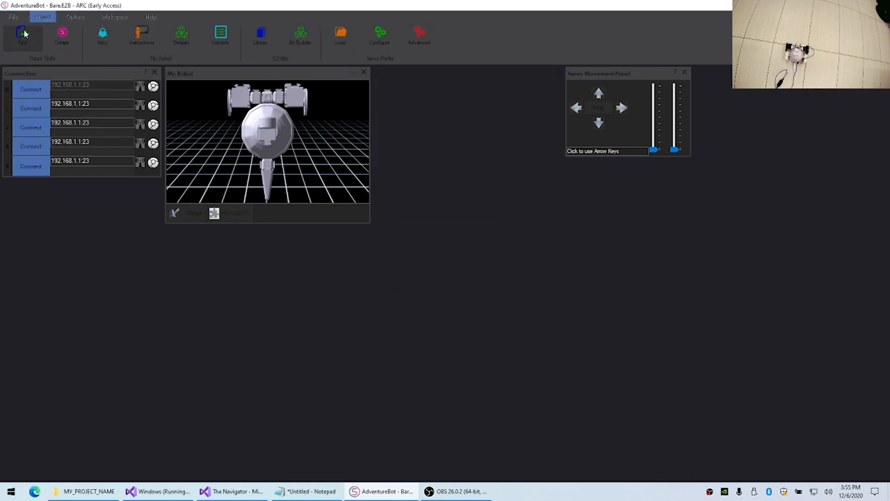
left_click(22, 33)
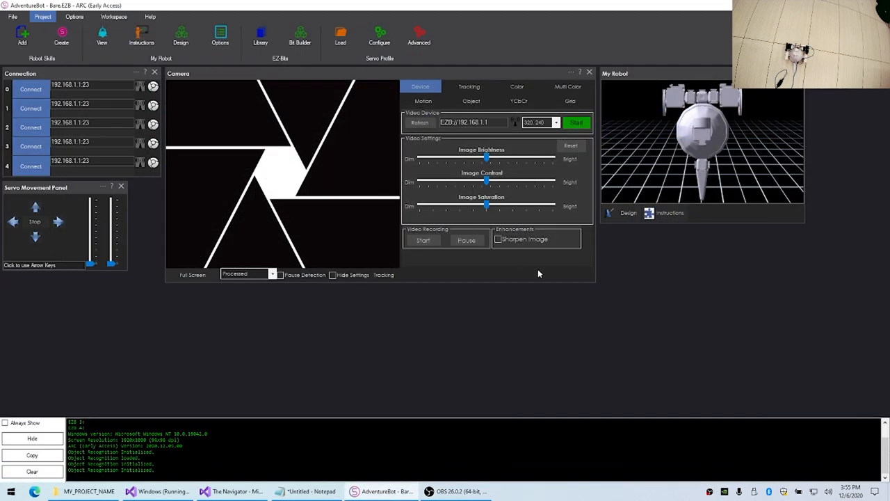
left_click(575, 122)
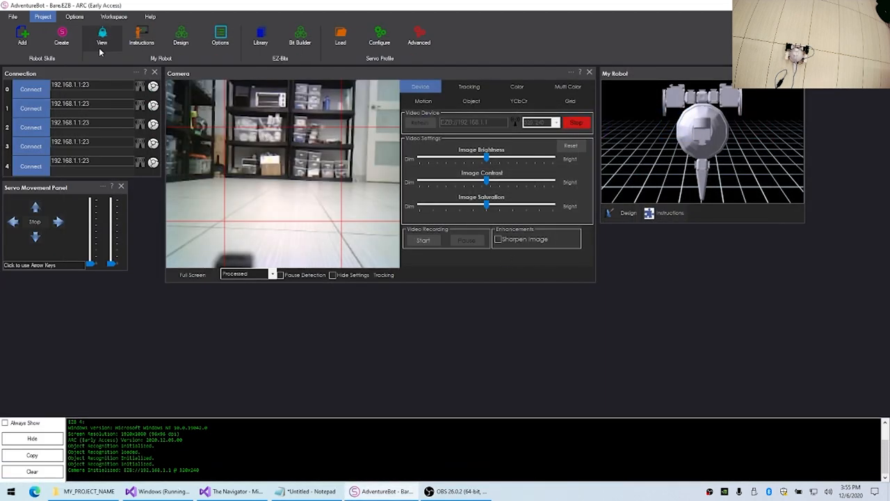
left_click(30, 89)
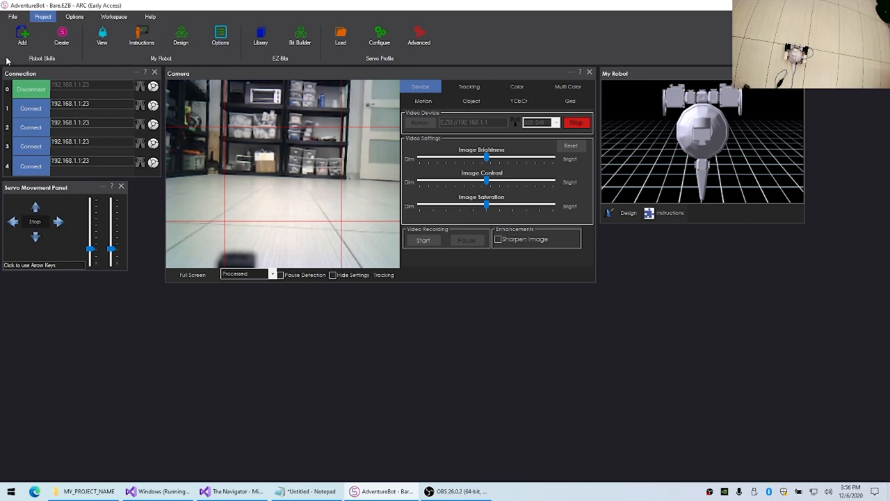
Step: Add an Ultrasonic Distance sensor skill to the project
left_click(22, 35)
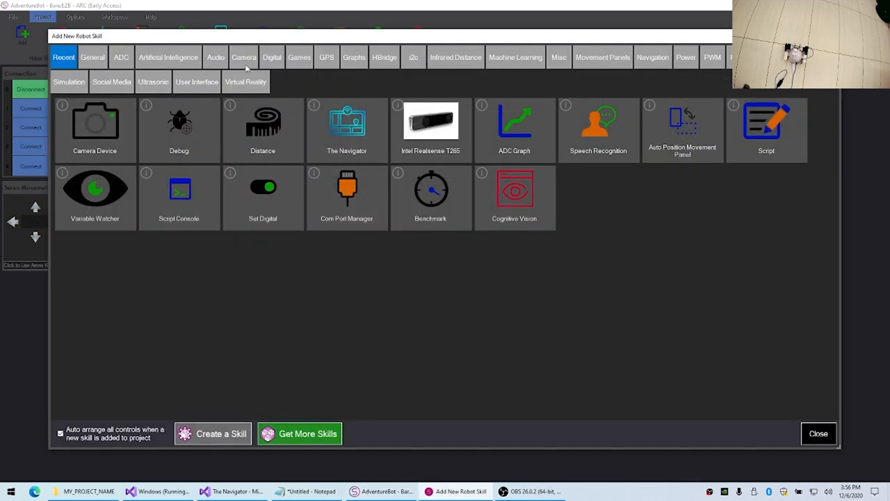
left_click(153, 80)
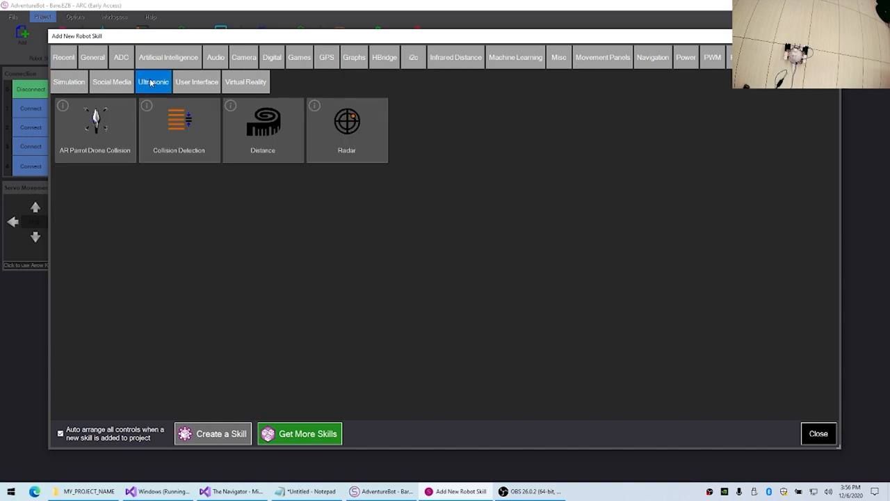
left_click(818, 435)
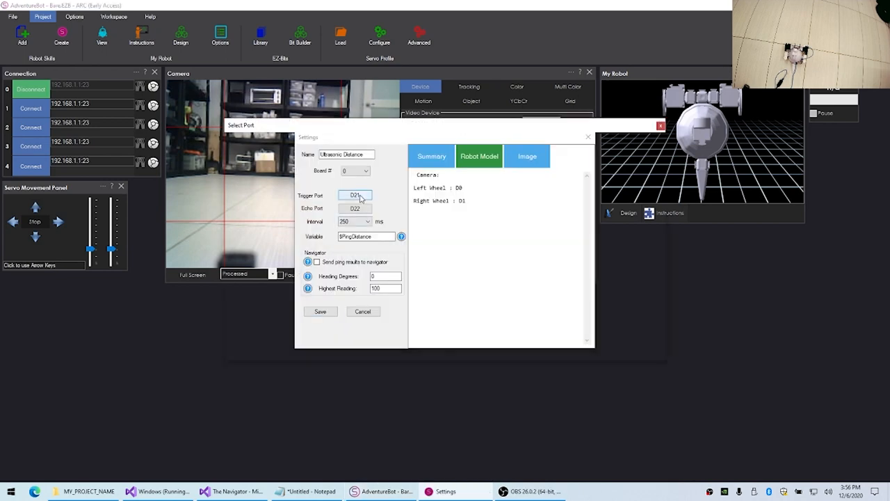
Step: Set the sensor's trigger and echo ports, send ping results to the Navigator, and save
left_click(356, 194)
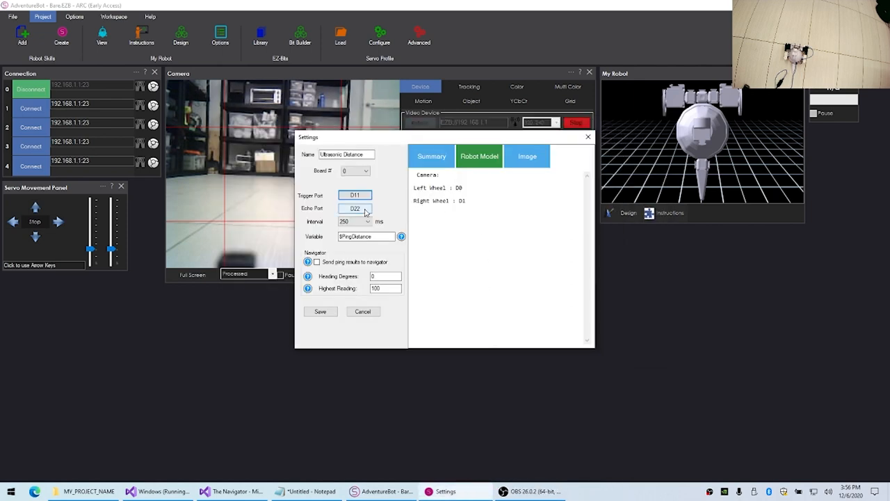
left_click(356, 209)
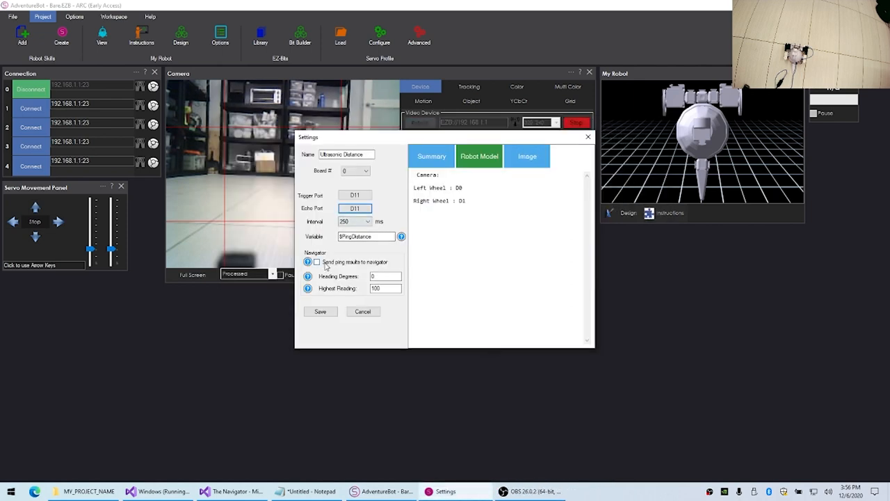
left_click(317, 262)
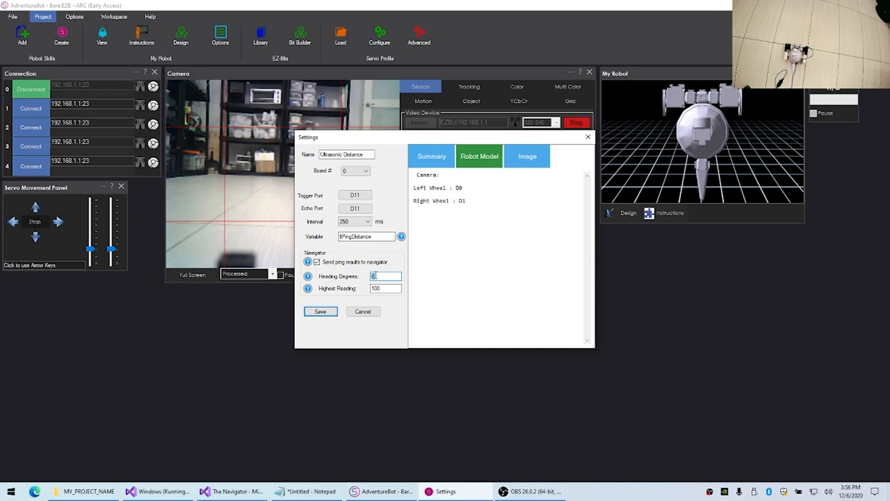
left_click(387, 288)
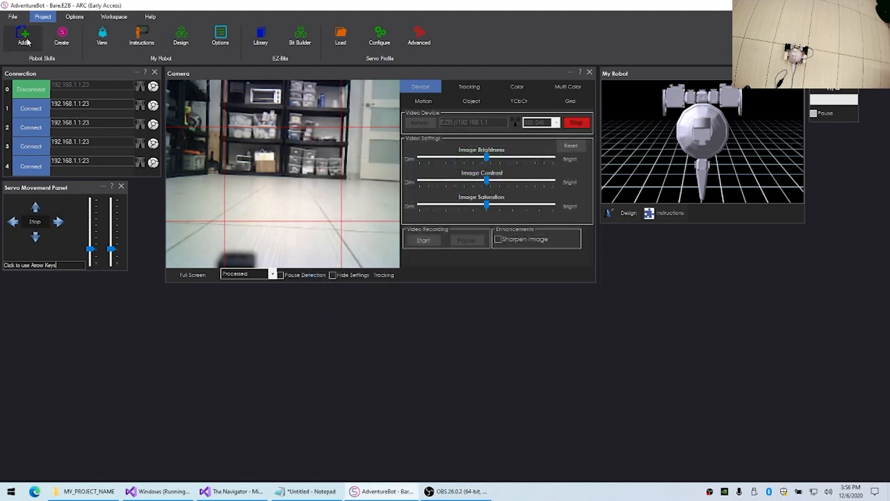
Step: Add a second ultrasonic distance sensor, name it Forward and save its settings
left_click(22, 35)
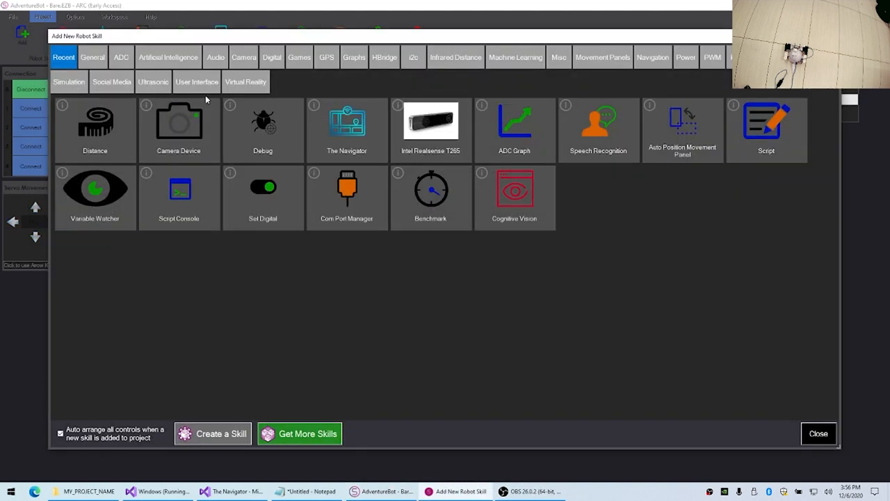
left_click(818, 434)
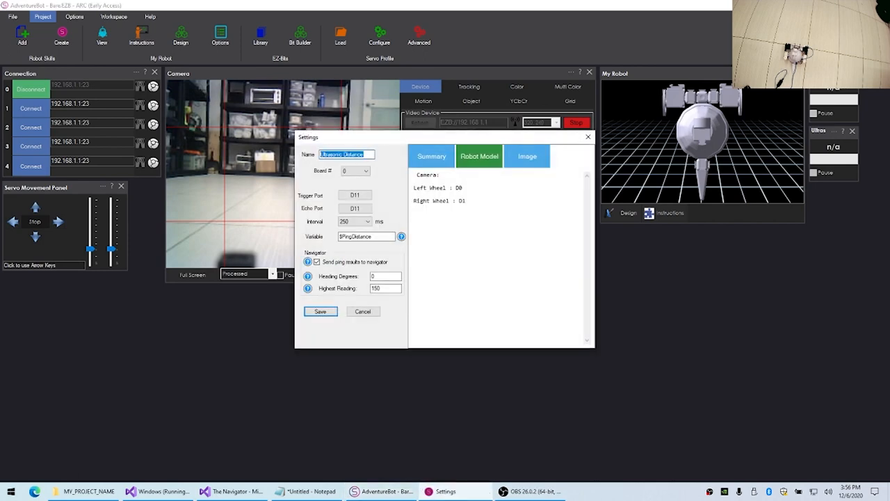
type("Forward")
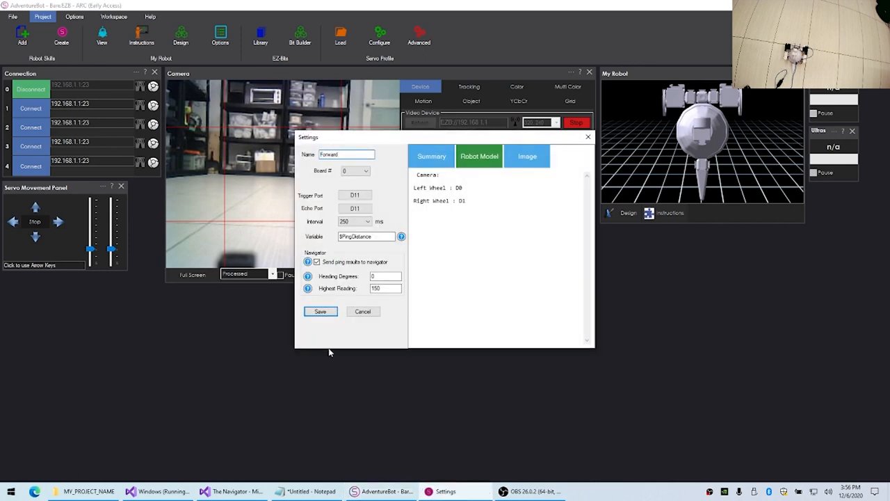
left_click(320, 312)
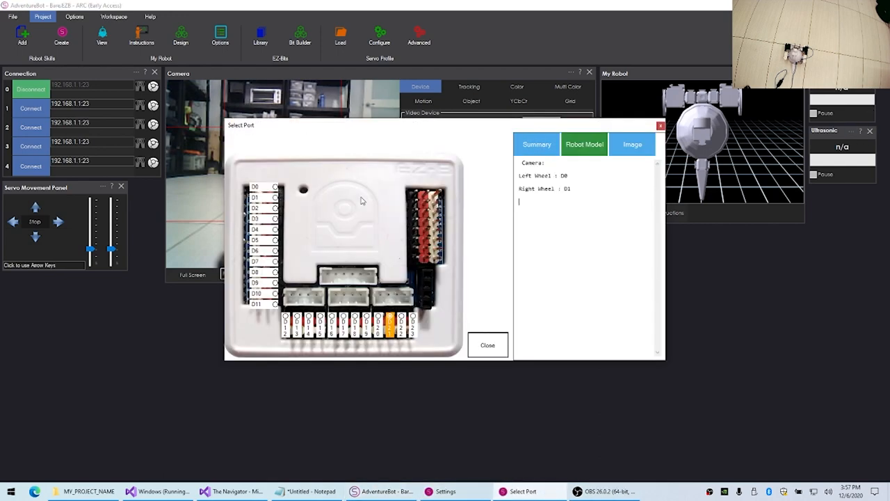
Step: Pick the sensor's digital port on the board, name it Right and save
left_click(263, 293)
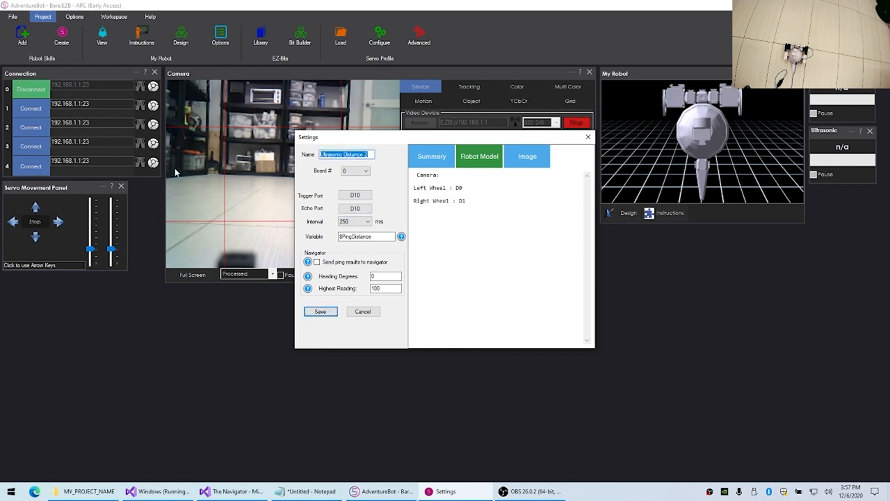
type("Right")
left_click(386, 277)
type("90")
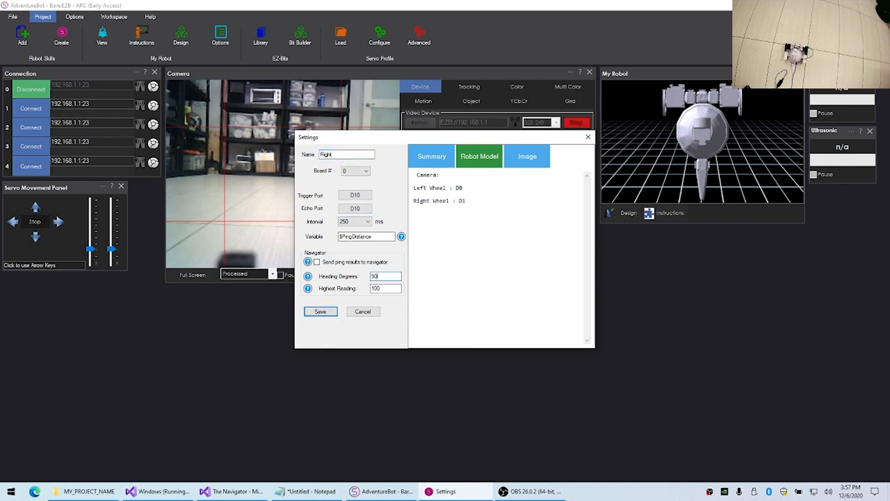
left_click(318, 261)
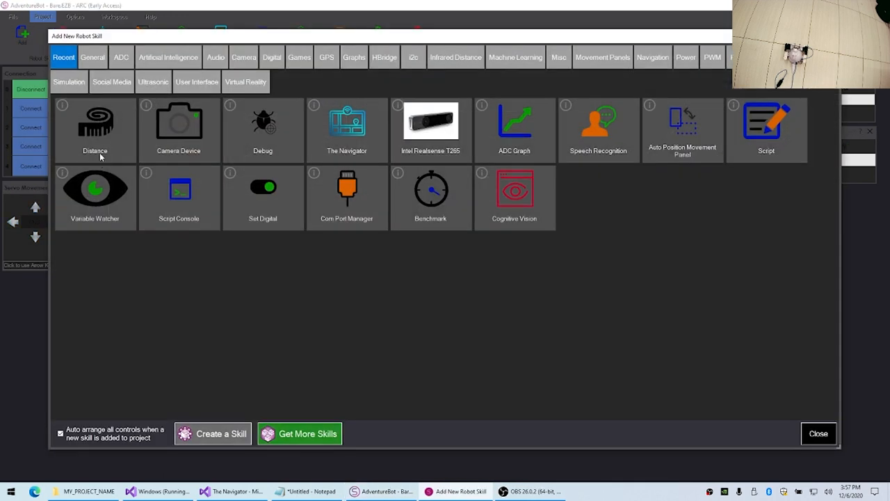
Step: Add another ultrasonic sensor, choose its board port, send pings to the Navigator and save
left_click(818, 434)
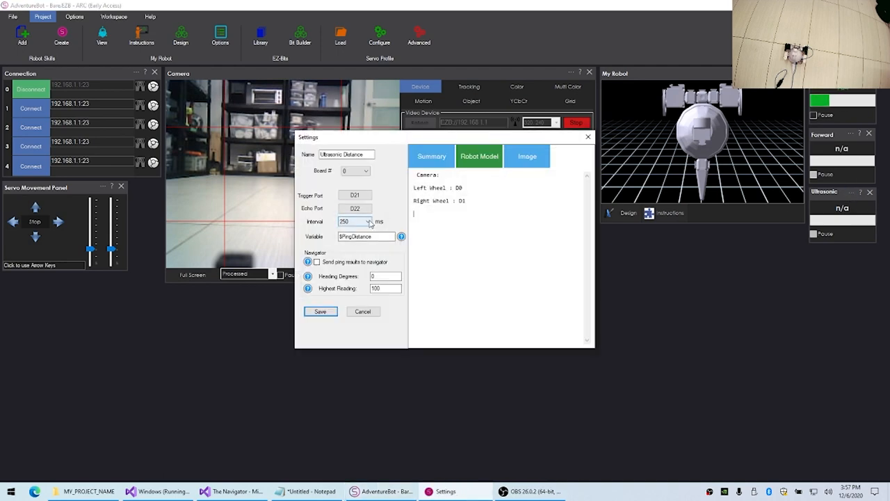
left_click(354, 195)
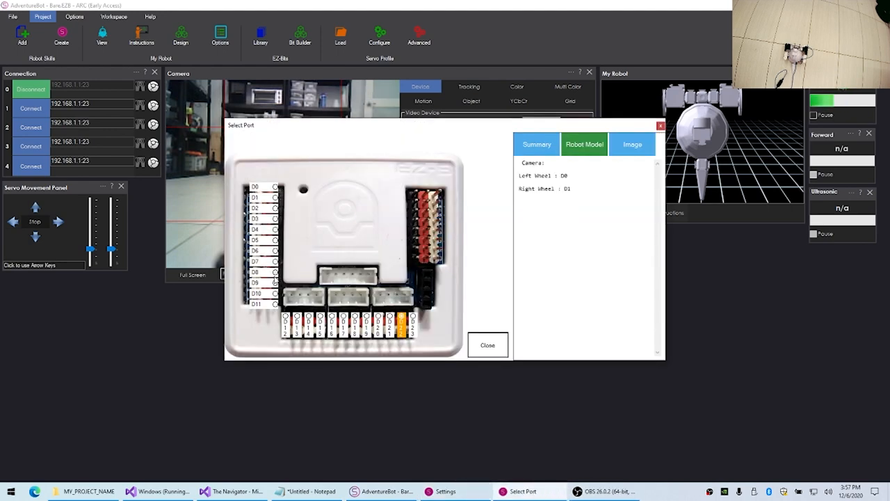
left_click(487, 345)
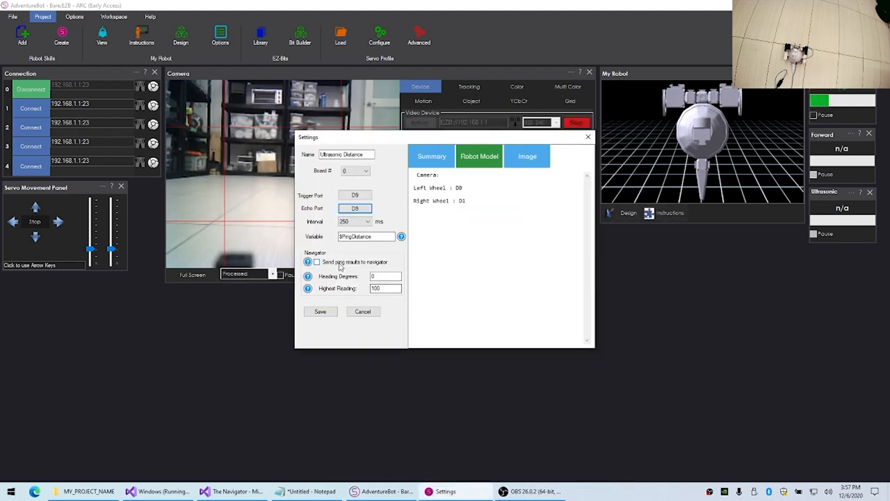
left_click(318, 261)
type("150")
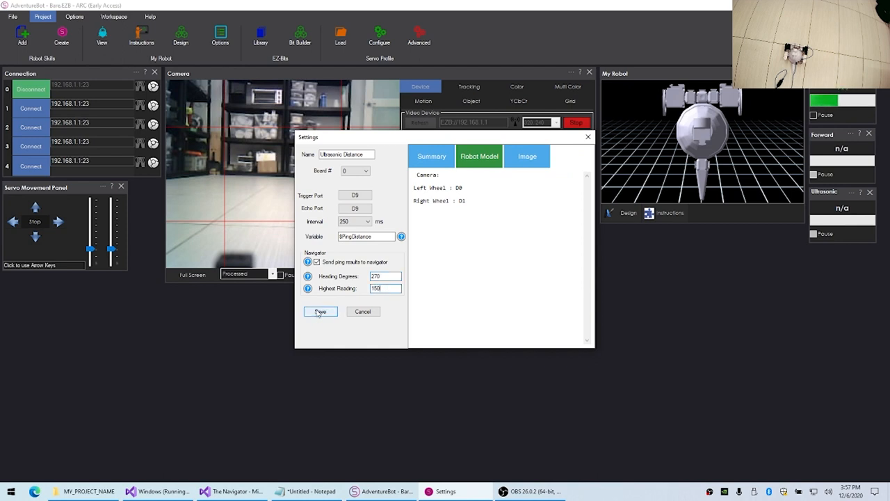
left_click(320, 312)
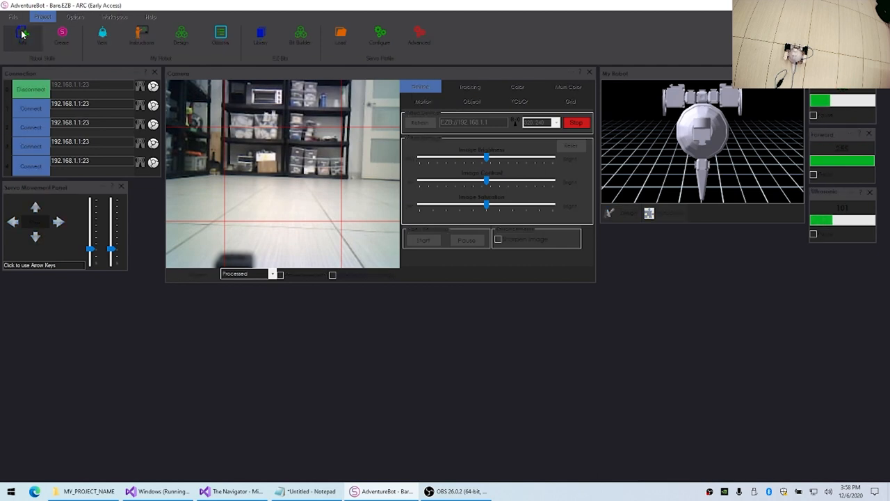
Step: Add the Intel Realsense T265 skill from the Navigation category
left_click(22, 35)
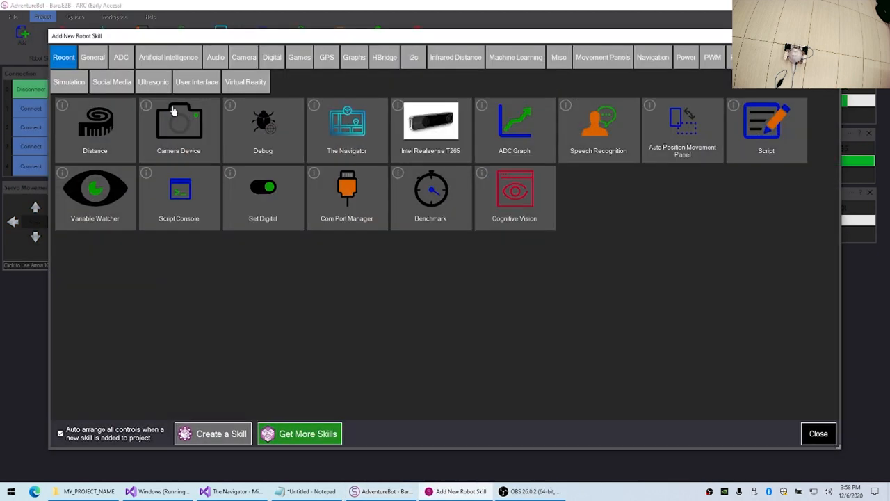
mouse_move(647, 65)
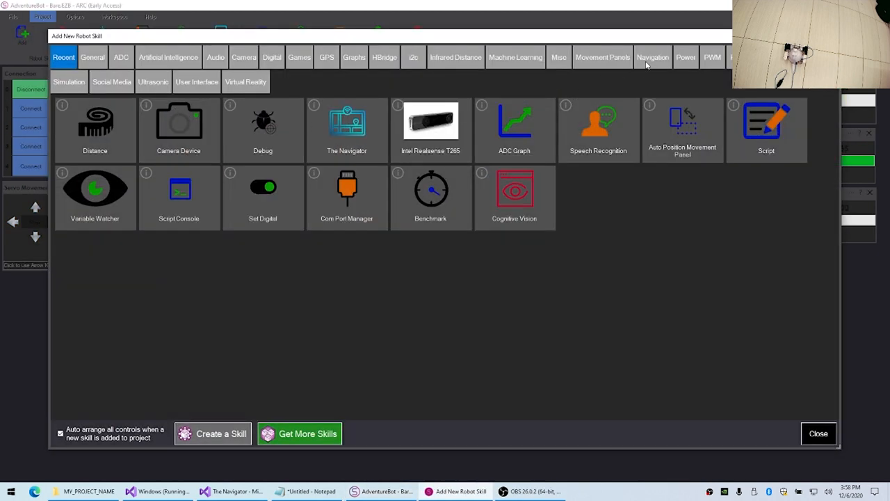
left_click(652, 57)
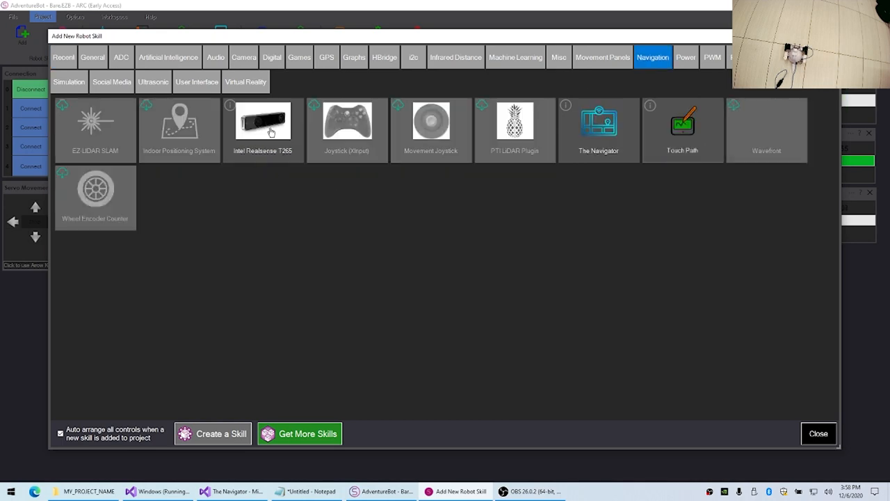
double_click(263, 125)
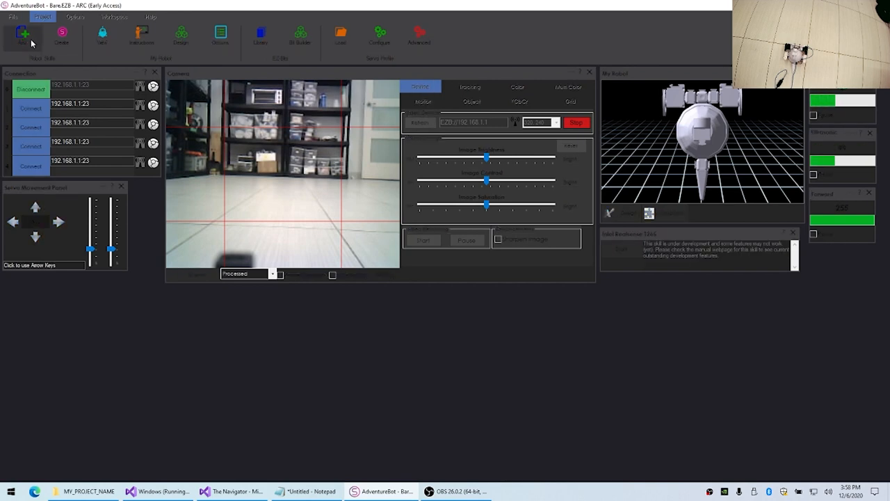
Step: Add The Navigator skill so its empty map panel appears
left_click(22, 33)
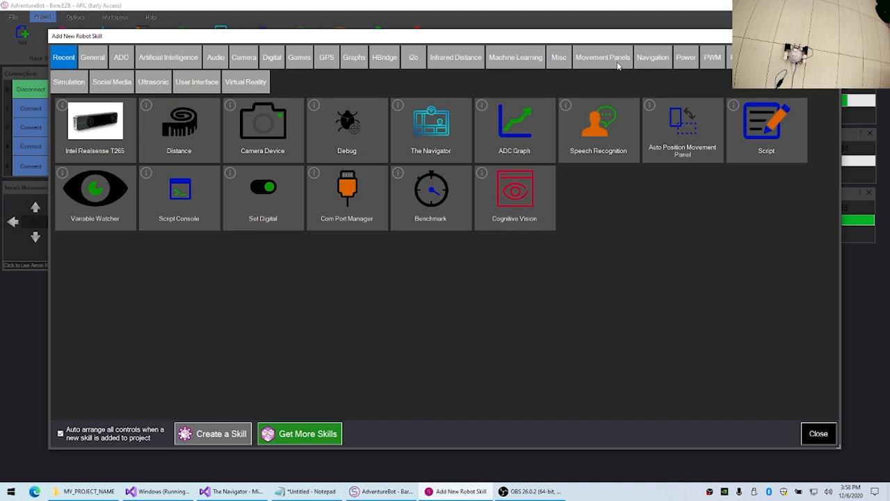
left_click(652, 57)
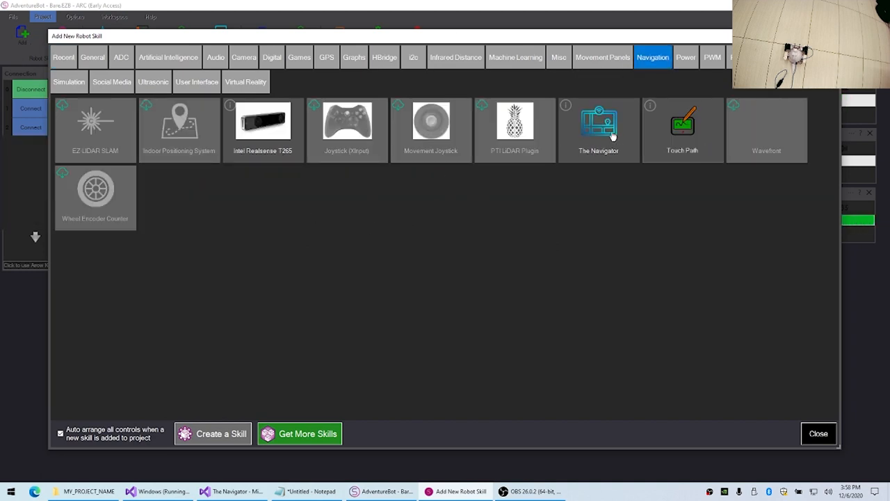
double_click(598, 128)
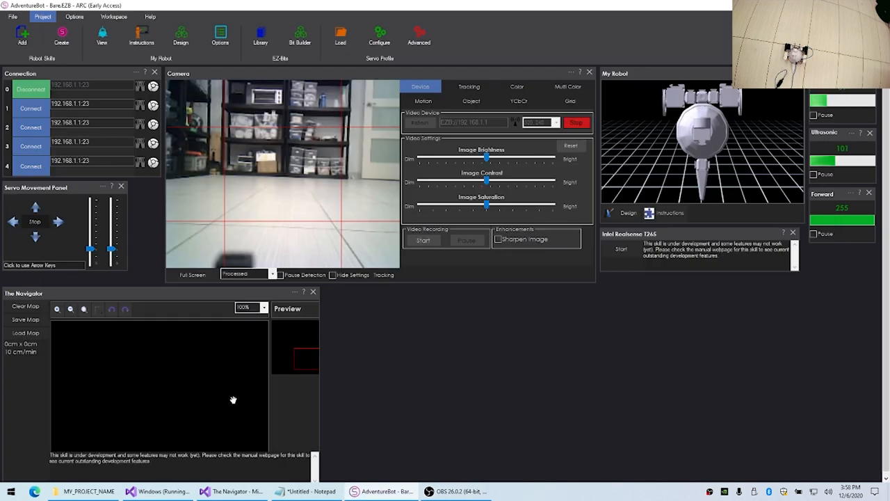
mouse_move(629, 253)
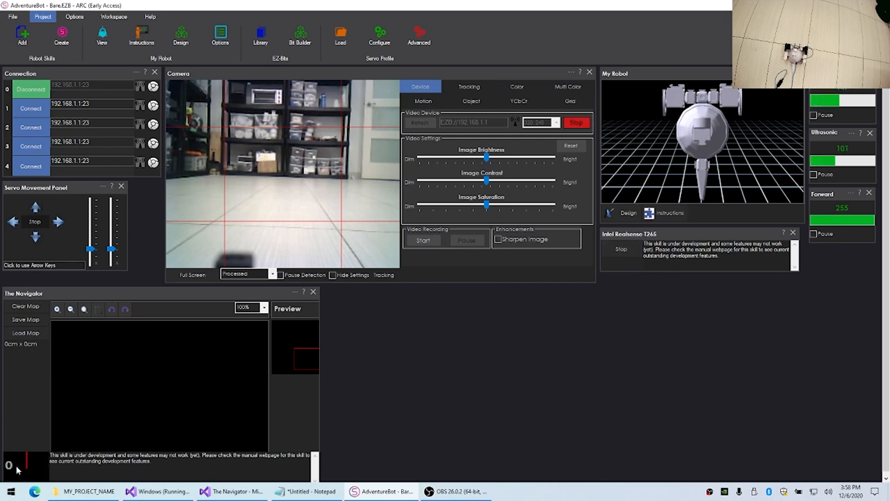
mouse_move(153, 367)
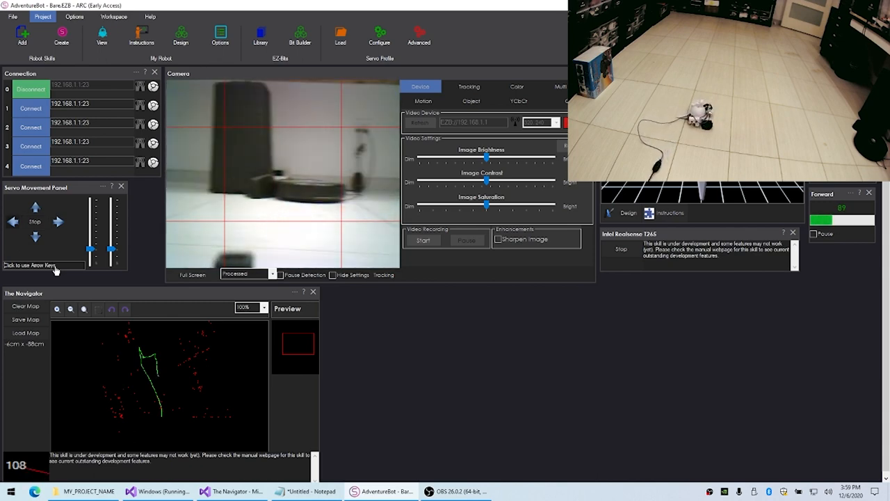
Step: Take keyboard control and drive the robot while the Navigator traces its path and obstacles
left_click(35, 206)
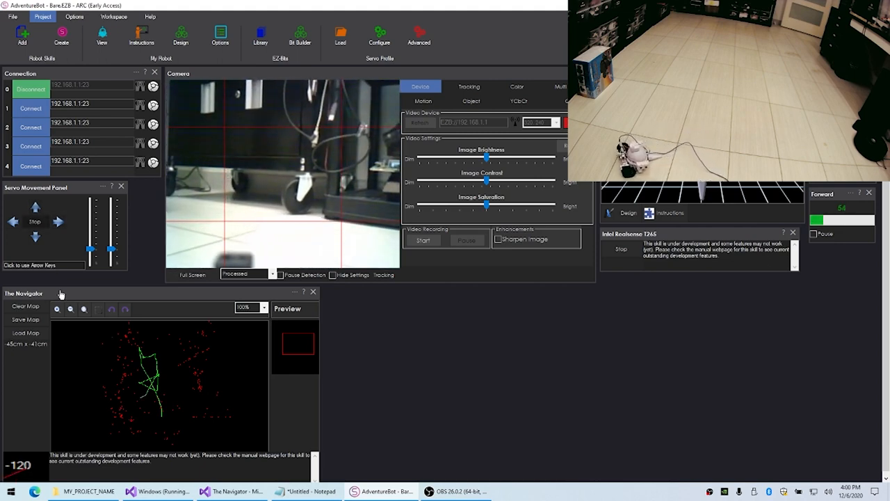
Step: Keep driving with the movement controls until the traced path returns to the start point
left_click(57, 309)
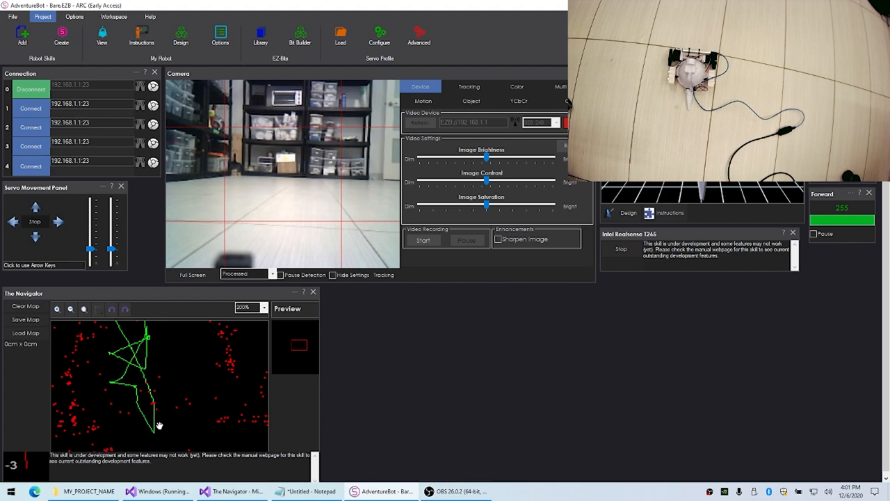
mouse_move(72, 271)
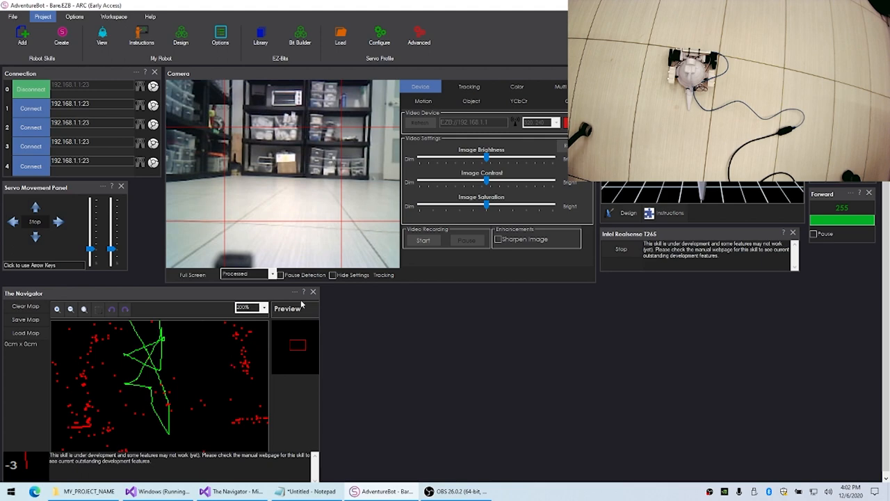
mouse_move(331, 337)
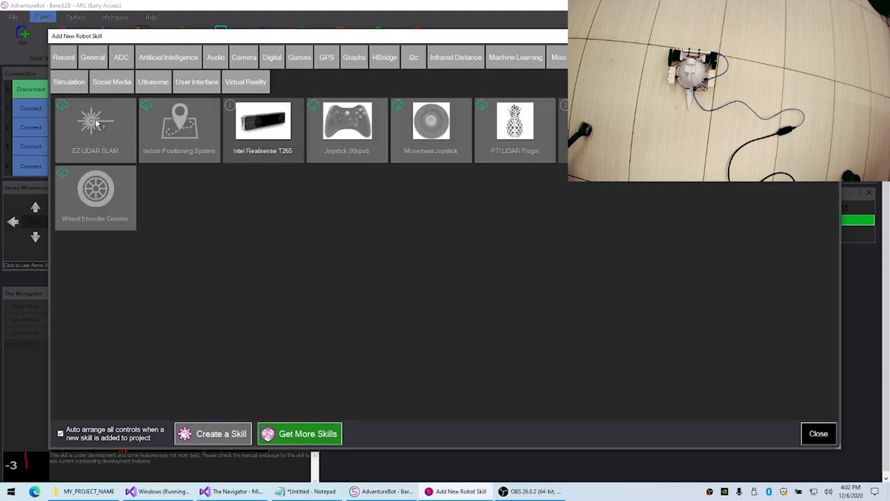
mouse_move(102, 147)
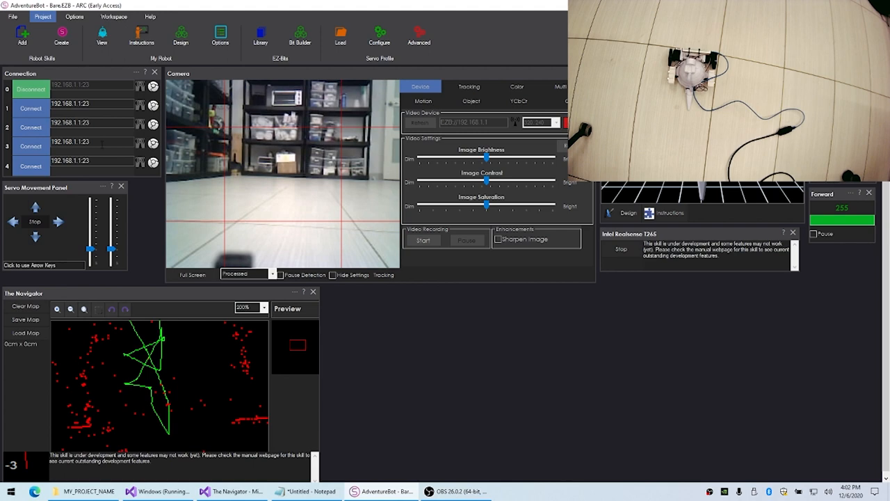
mouse_move(767, 409)
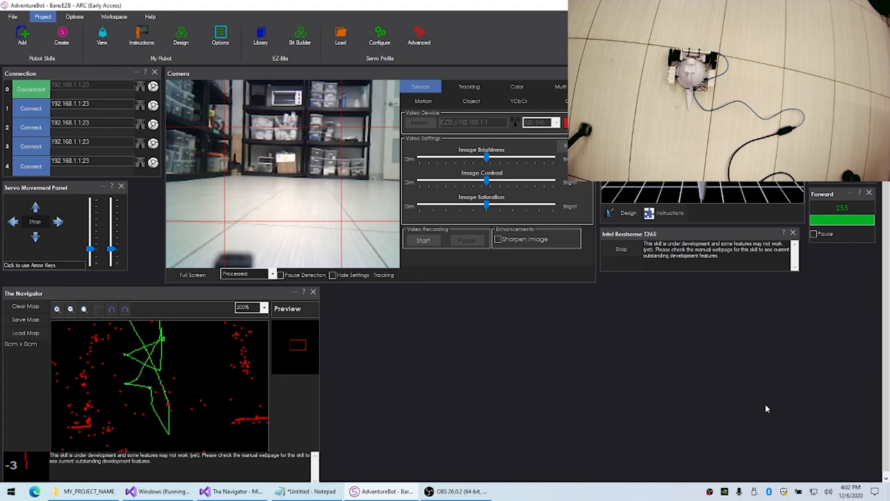